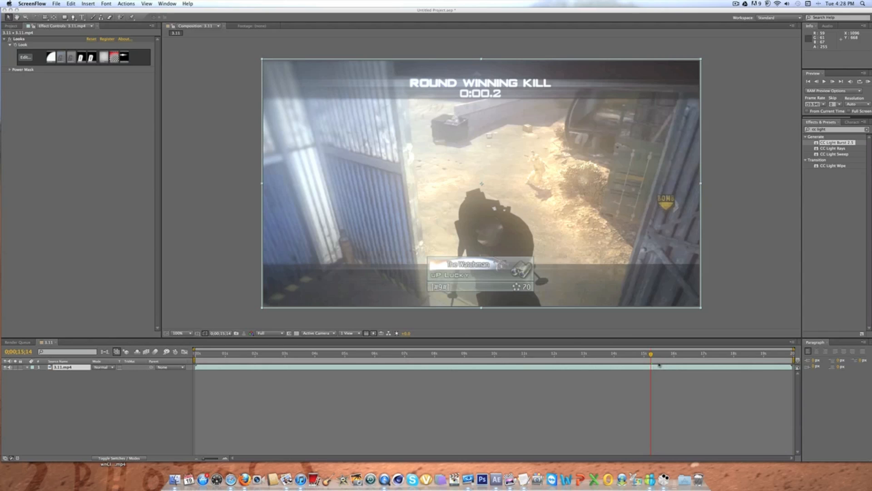
{"action": "mouse_move", "coordinate": [401, 130]}
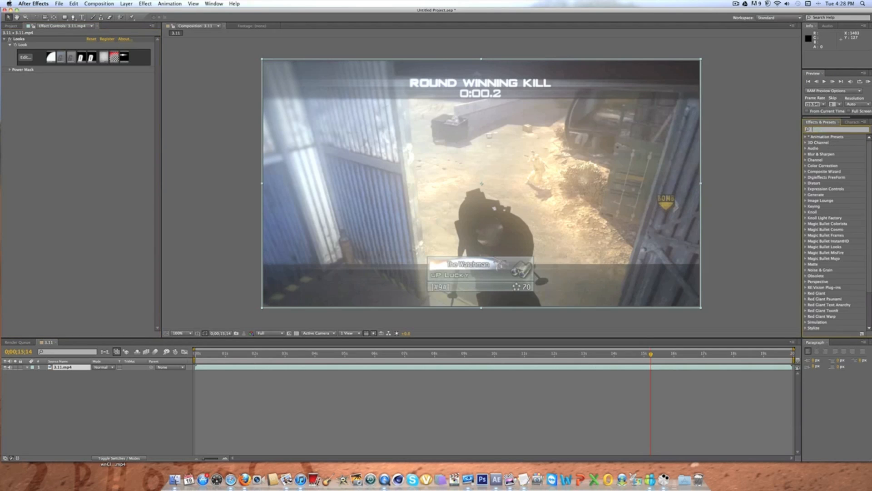
Filter Effects & Presets with 'cc' to surface CC Light Burst 2.5.
{"action": "type", "text": "cc lig"}
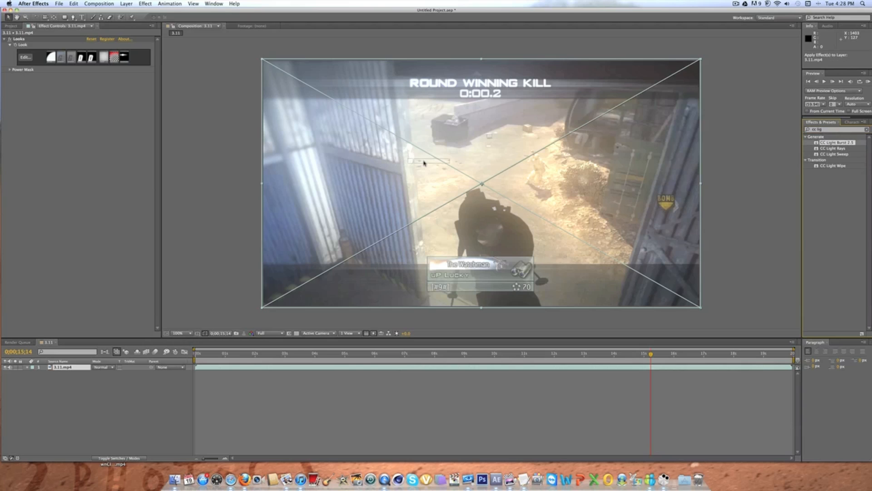
Apply CC Light Burst 2.5 to the gameplay clip layer.
{"action": "double_click", "coordinate": [834, 141]}
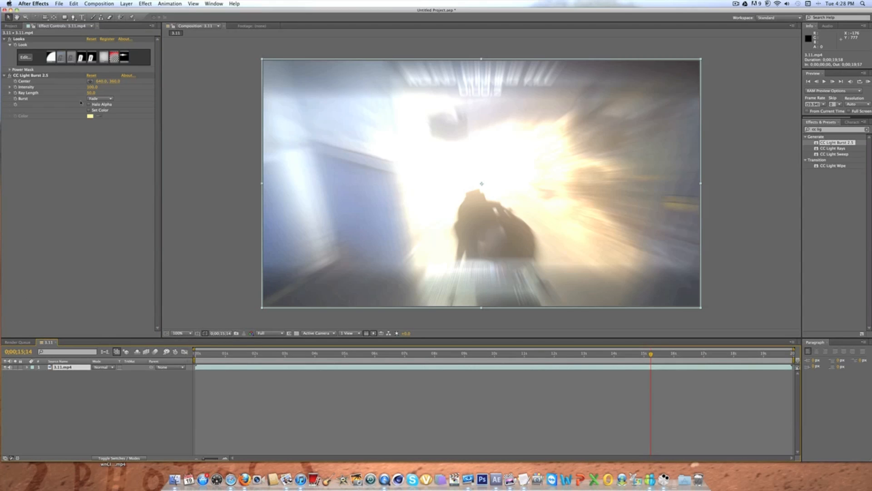
{"action": "mouse_move", "coordinate": [382, 152]}
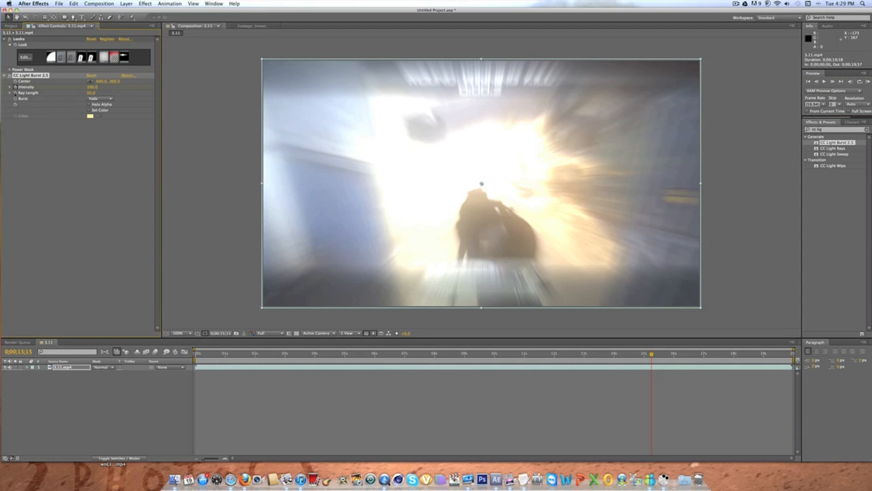
Set the burst Intensity and keyframe Intensity and Ray Length at the hit frame.
{"action": "double_click", "coordinate": [93, 87]}
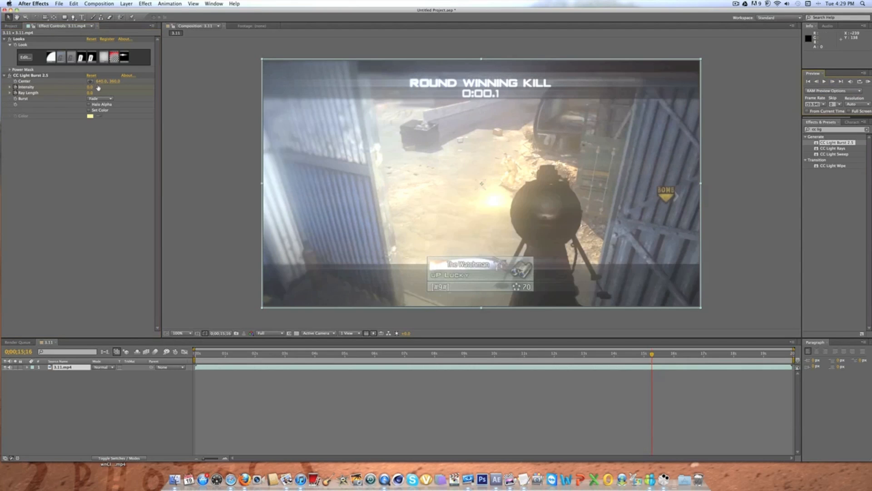
{"action": "left_click", "coordinate": [92, 87]}
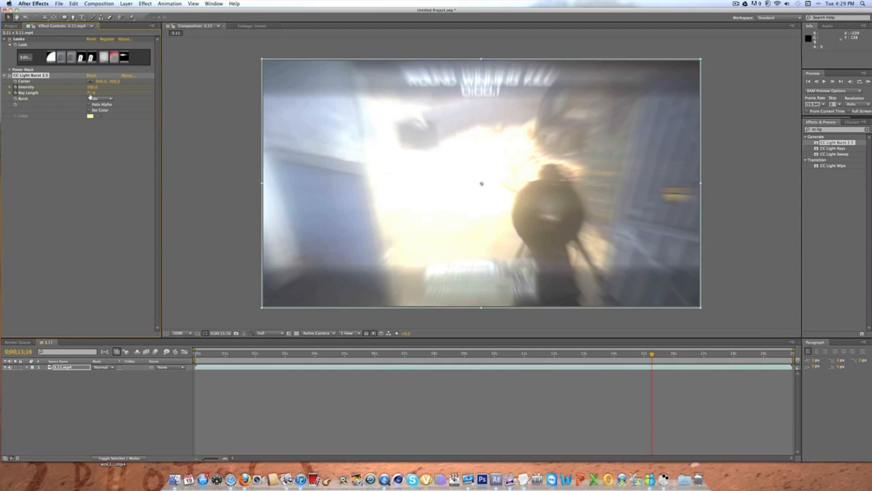
{"action": "left_click", "coordinate": [93, 98]}
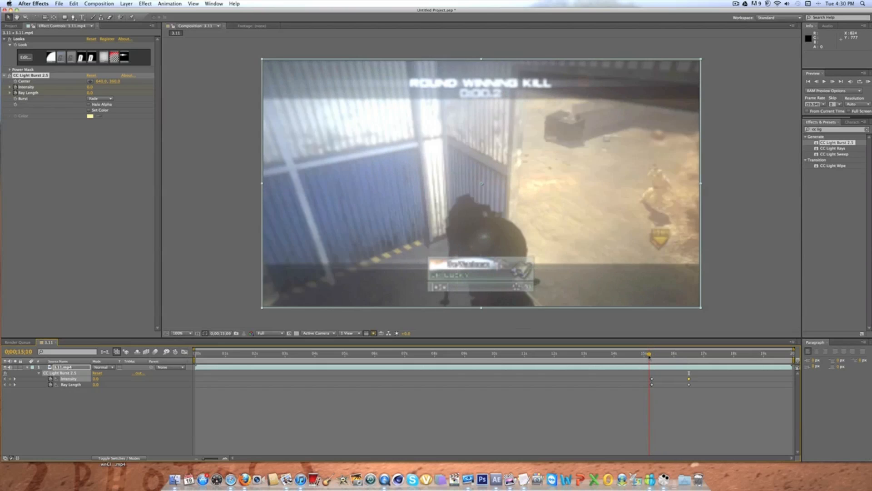
Trim the work area to the hit and drop preview resolution to Quarter.
{"action": "left_click_drag", "start_coordinate": [648, 353], "coordinate": [668, 353]}
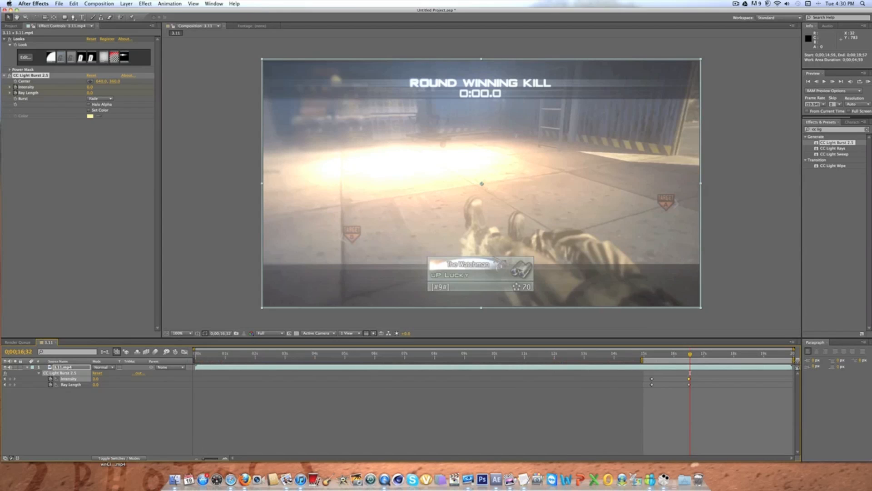
{"action": "left_click", "coordinate": [270, 333]}
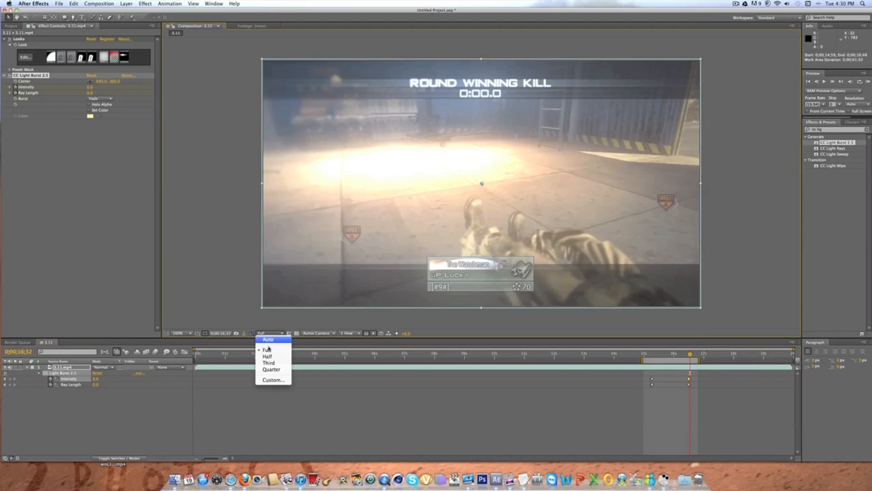
{"action": "mouse_move", "coordinate": [272, 369]}
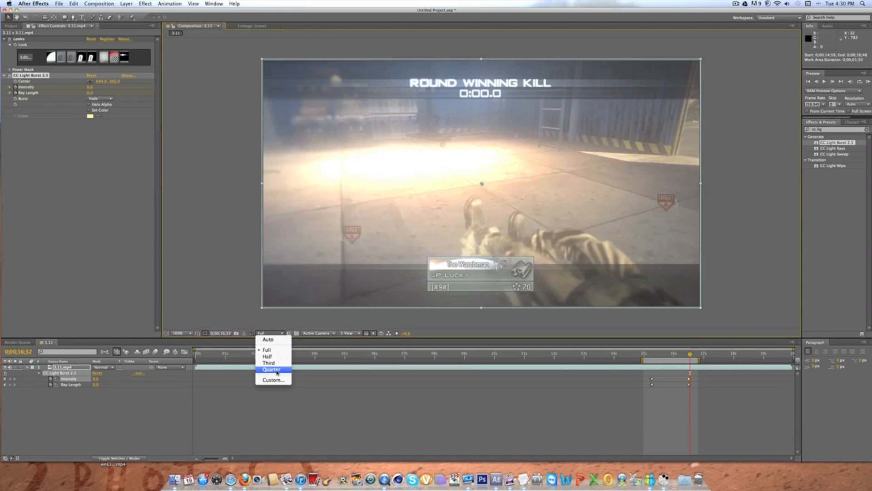
{"action": "left_click", "coordinate": [271, 369]}
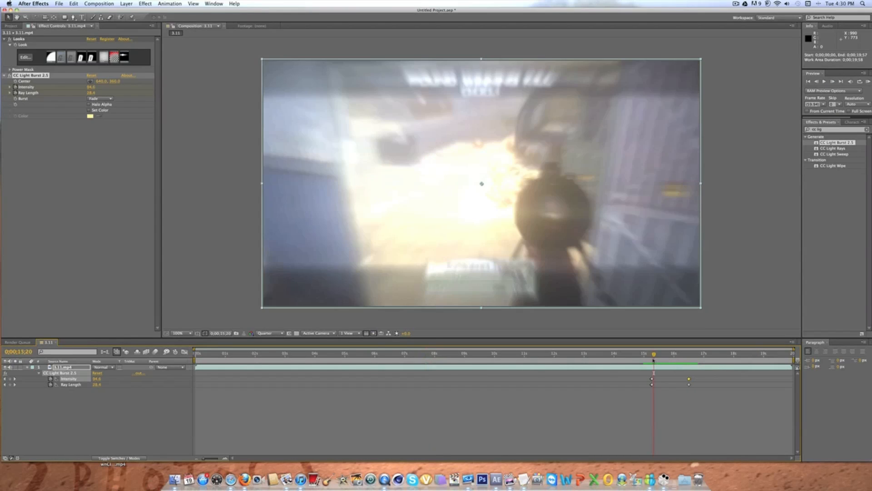
{"action": "left_click_drag", "start_coordinate": [653, 354], "coordinate": [651, 353]}
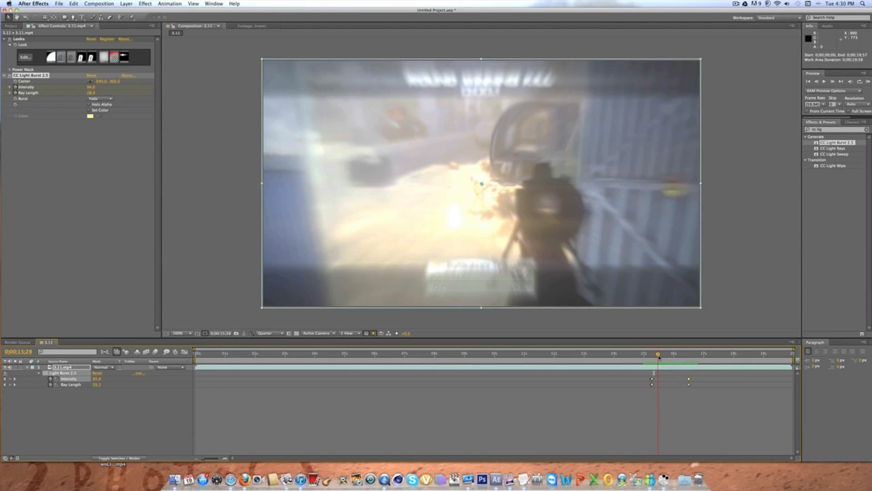
{"action": "left_click_drag", "start_coordinate": [657, 354], "coordinate": [659, 353]}
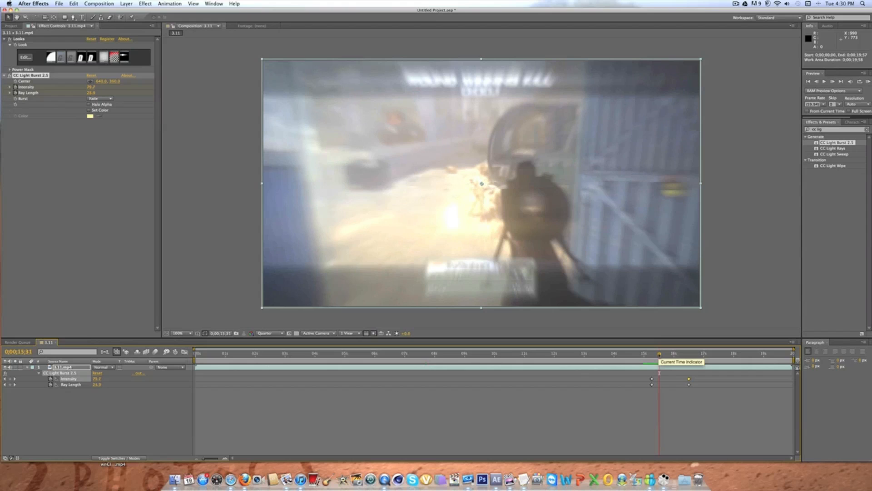
{"action": "left_click_drag", "start_coordinate": [660, 353], "coordinate": [663, 353]}
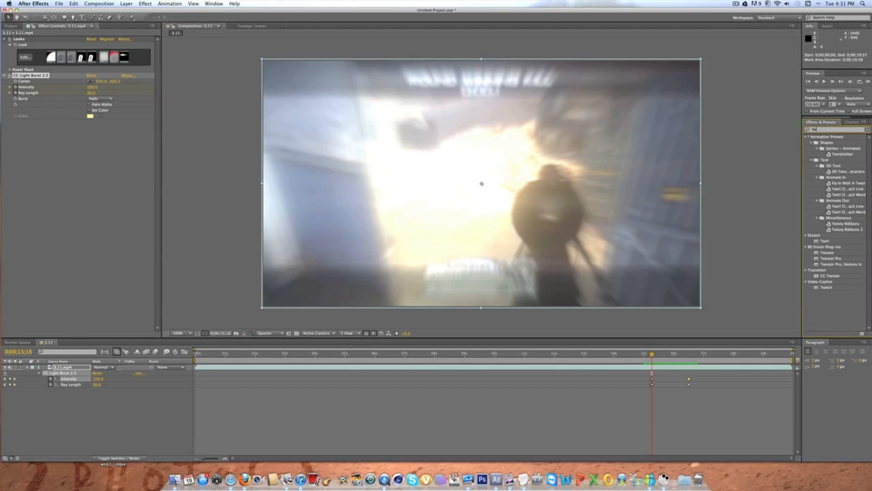
Search Effects for Twixtor and restore preview resolution to Full.
{"action": "type", "text": "twistor"}
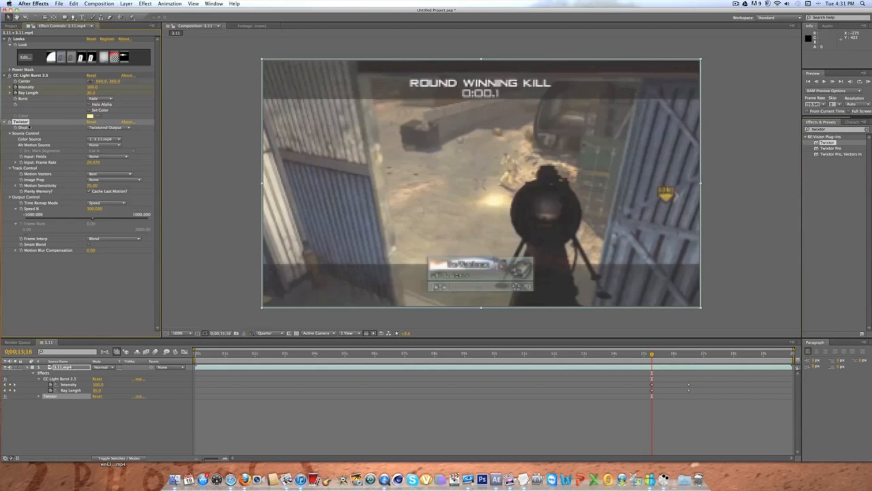
{"action": "left_click", "coordinate": [269, 333]}
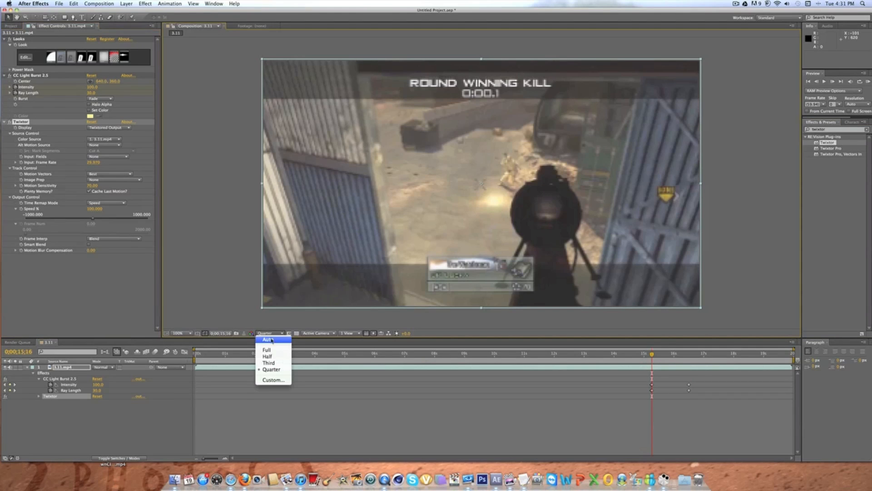
{"action": "left_click", "coordinate": [266, 349]}
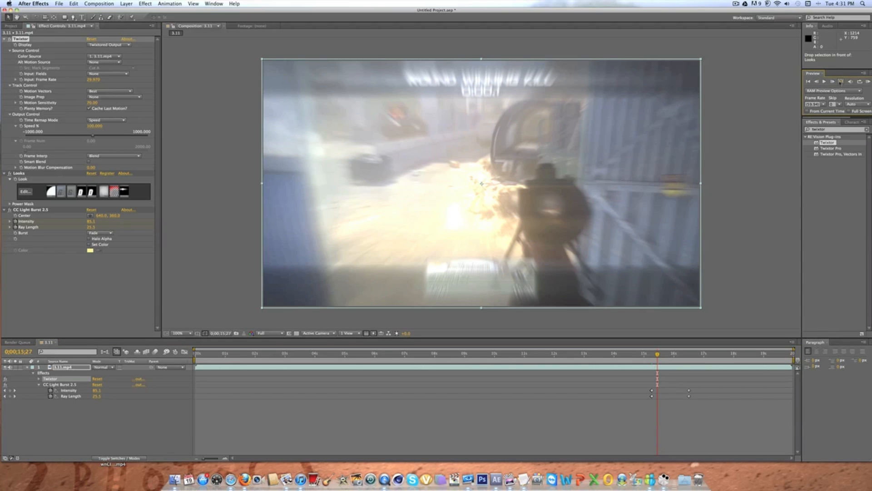
Keyframe Twixtor Speed % at 1 on the hit frame, checking a later moment.
{"action": "left_click", "coordinate": [833, 81]}
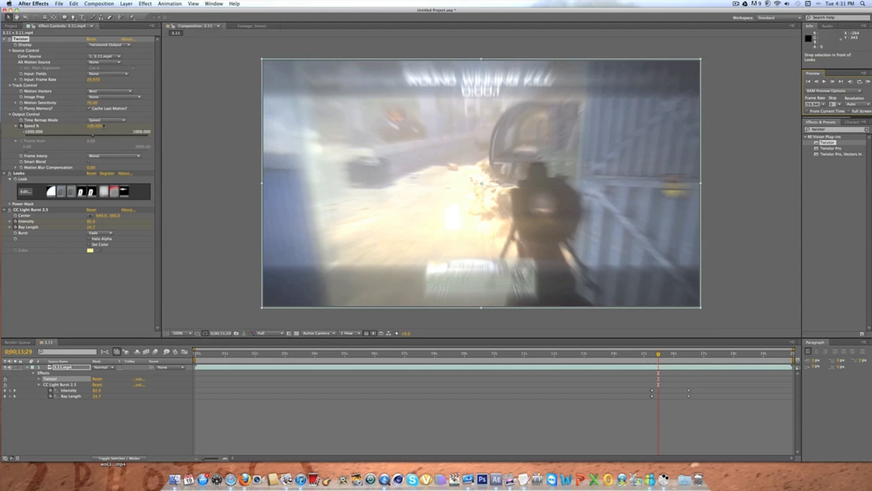
{"action": "double_click", "coordinate": [93, 126]}
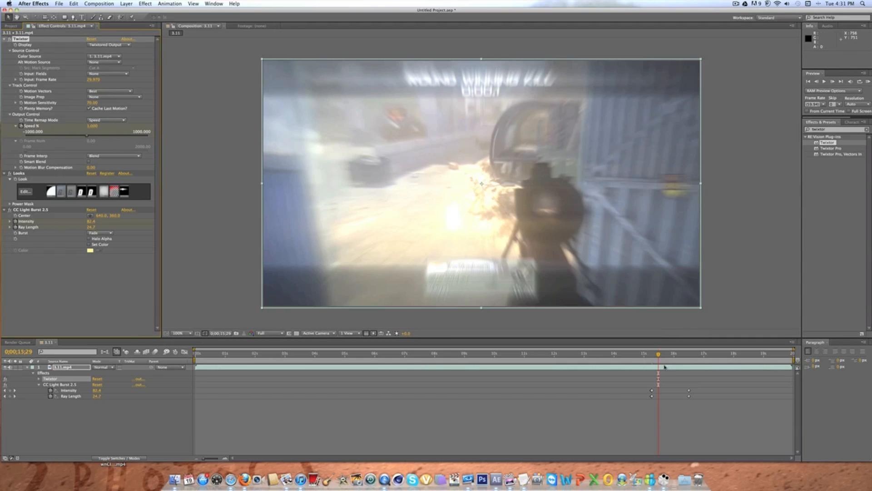
{"action": "left_click_drag", "start_coordinate": [658, 354], "coordinate": [672, 354]}
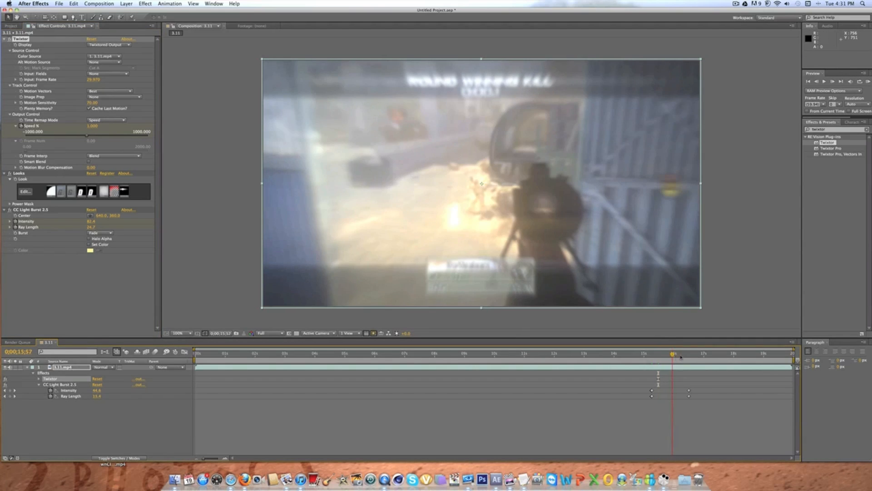
{"action": "left_click", "coordinate": [737, 353]}
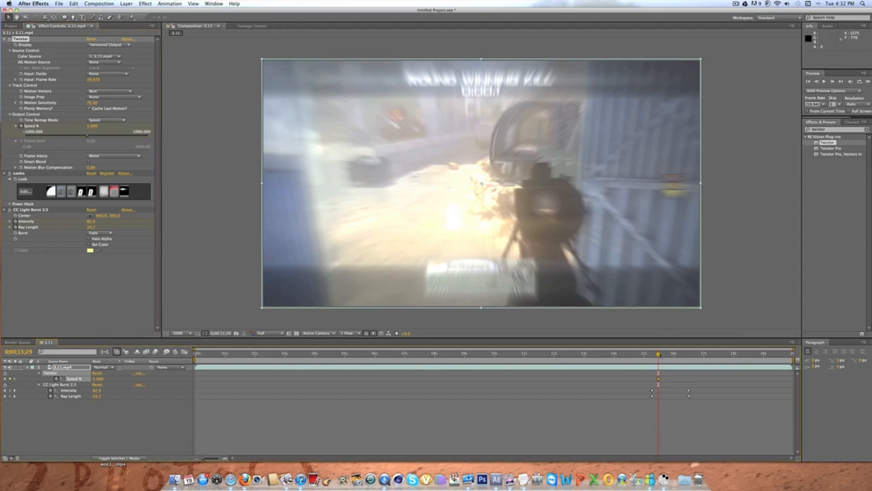
Add a second Speed % keyframe later so the clip ramps back to normal speed.
{"action": "left_click", "coordinate": [692, 353]}
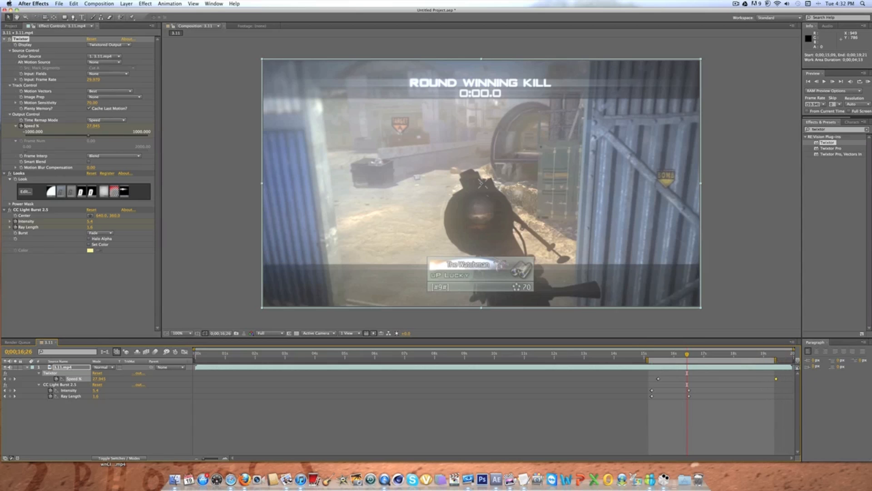
Drop preview resolution to Third and play the RAM preview of the slowed hit.
{"action": "left_click", "coordinate": [270, 333]}
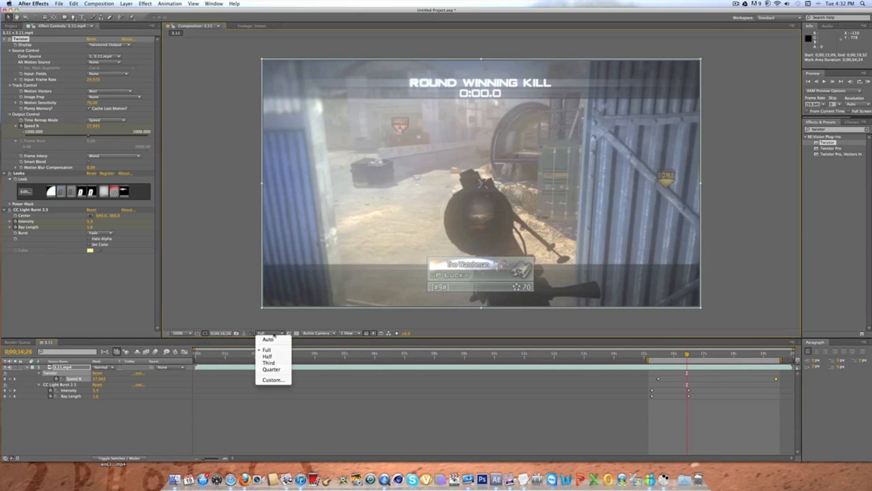
{"action": "left_click", "coordinate": [269, 362]}
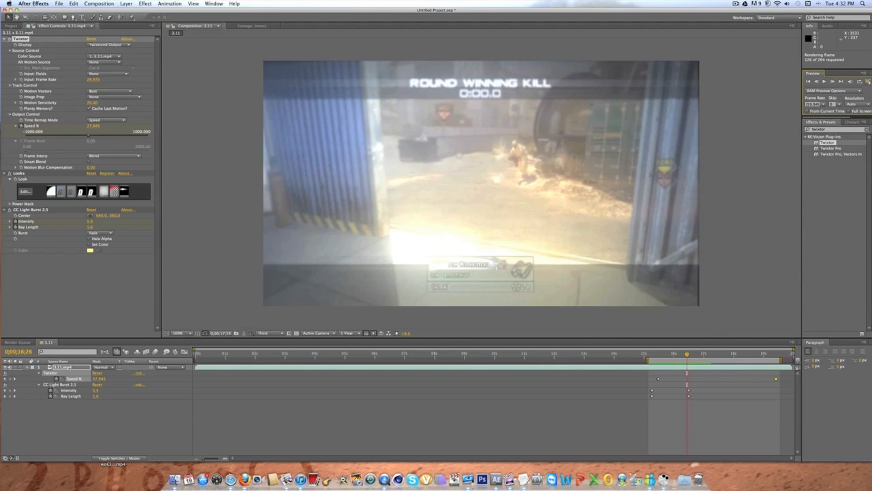
{"action": "left_click", "coordinate": [824, 81]}
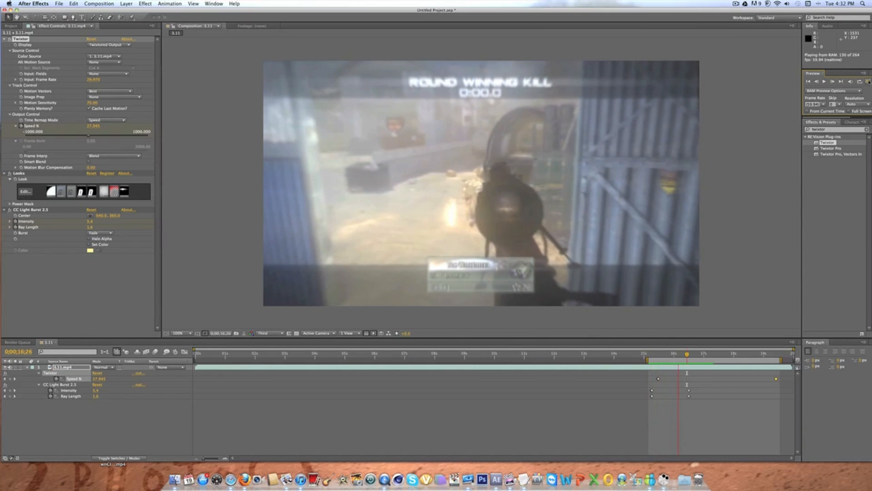